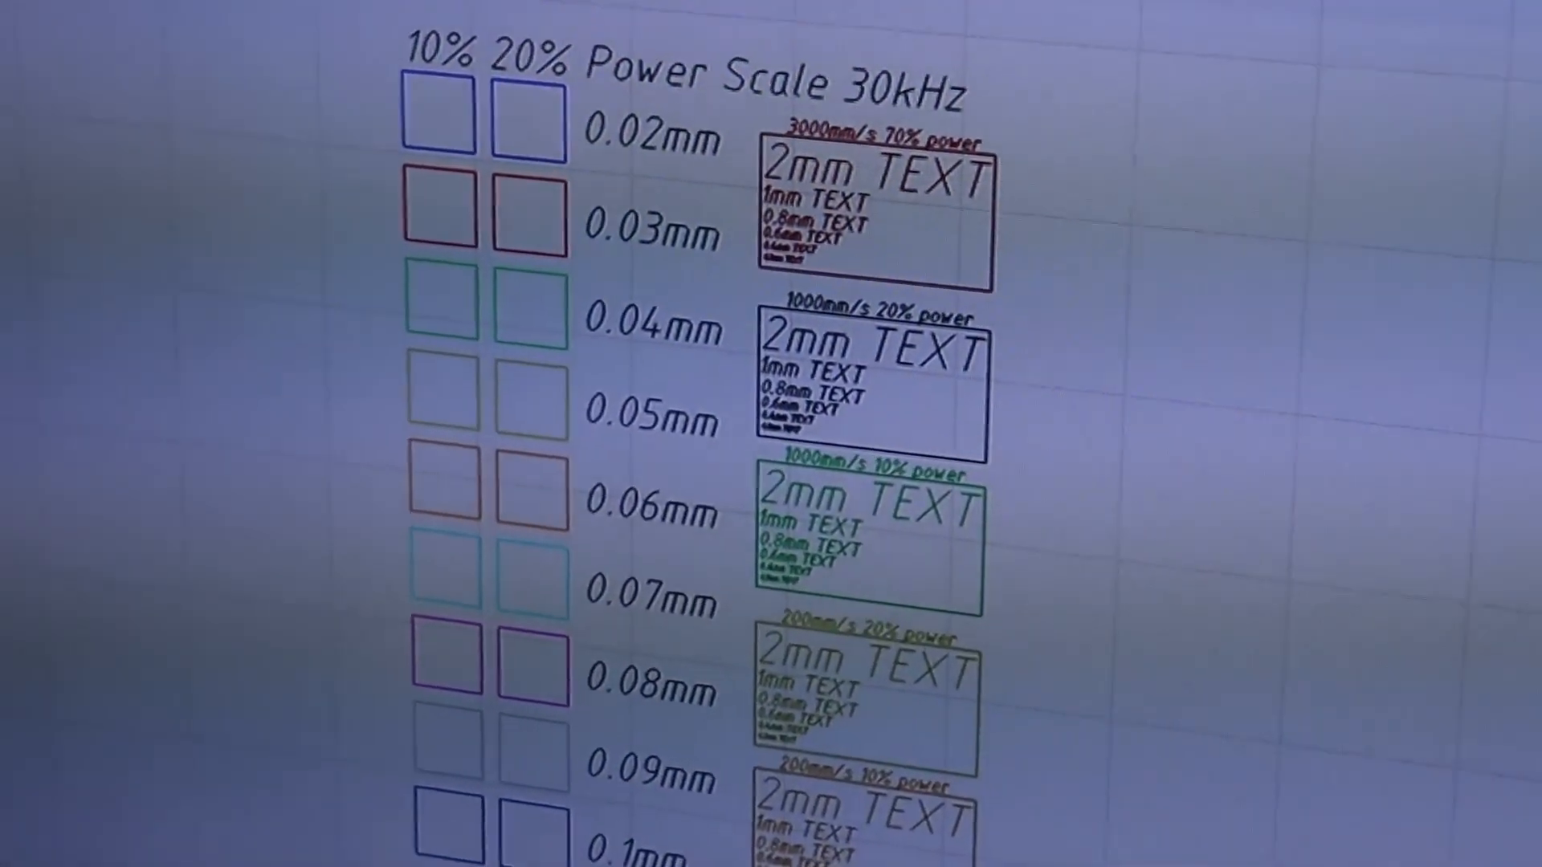
scroll("down", 3)
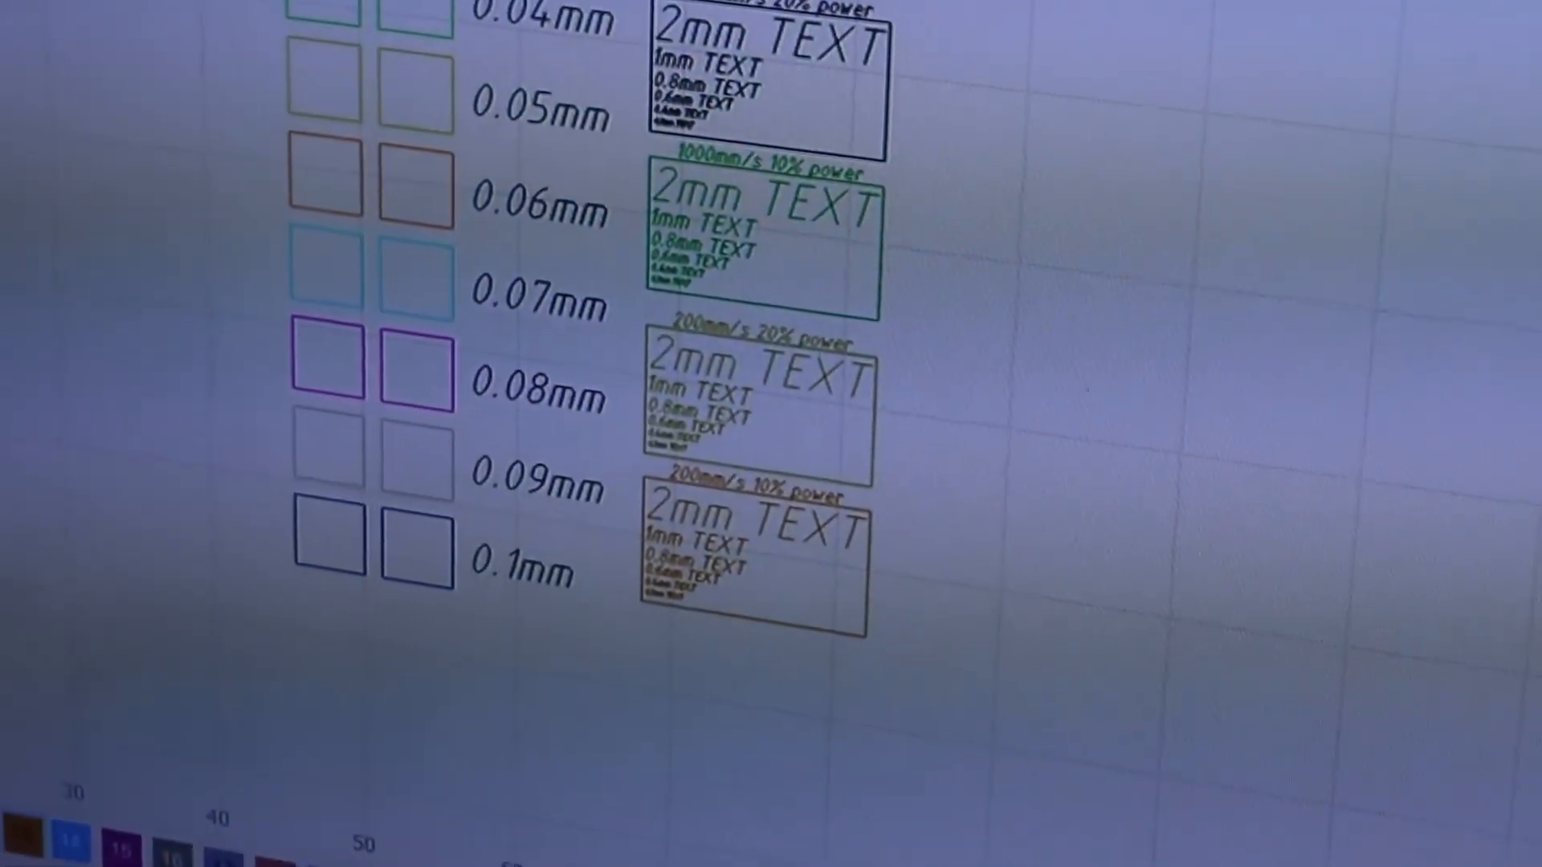